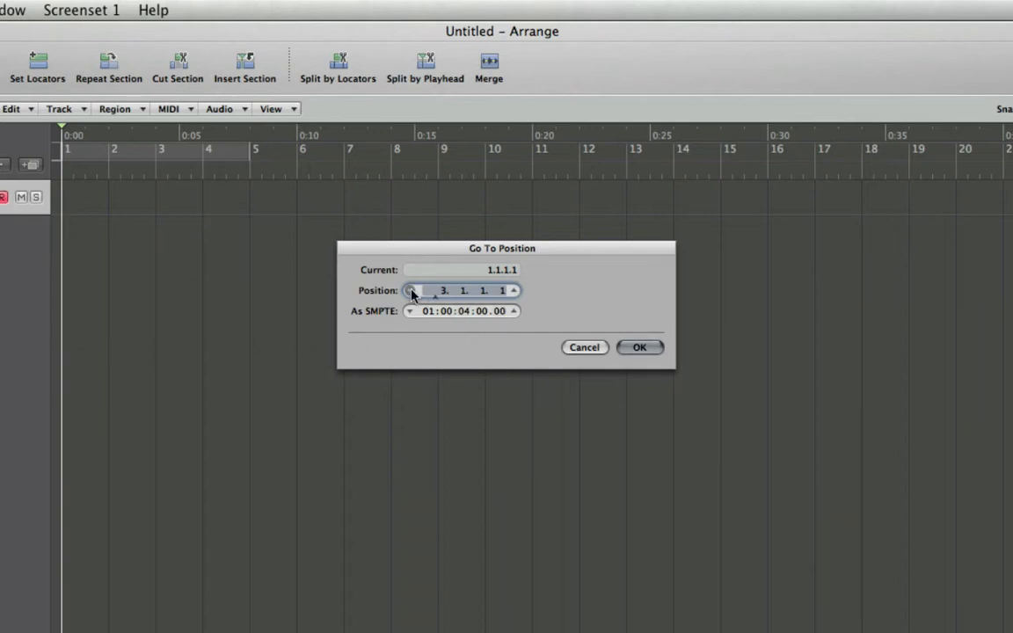
pyautogui.moveTo(451, 292)
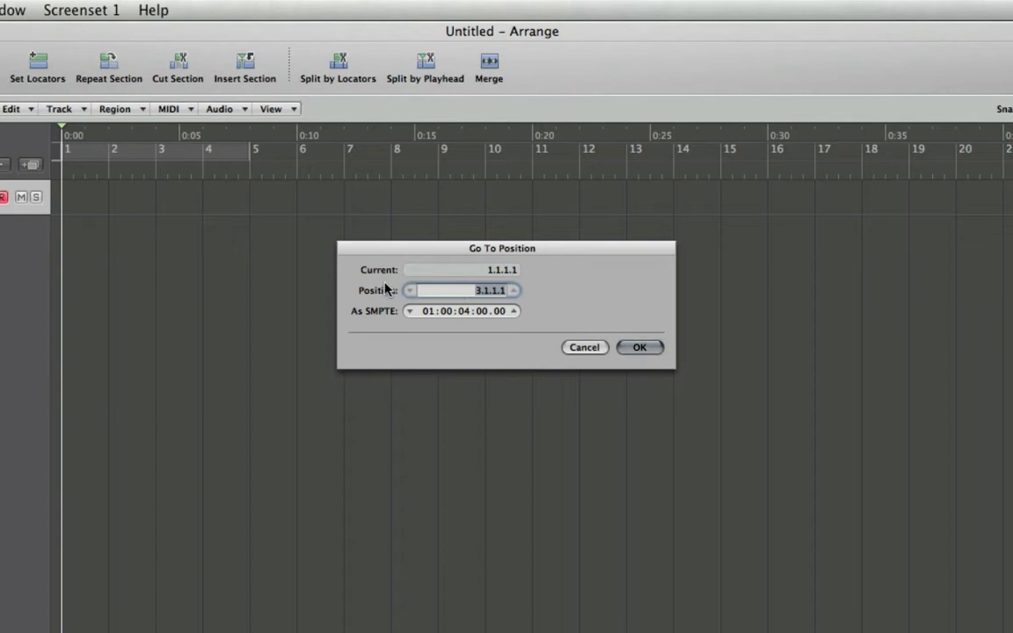
pyautogui.moveTo(373, 321)
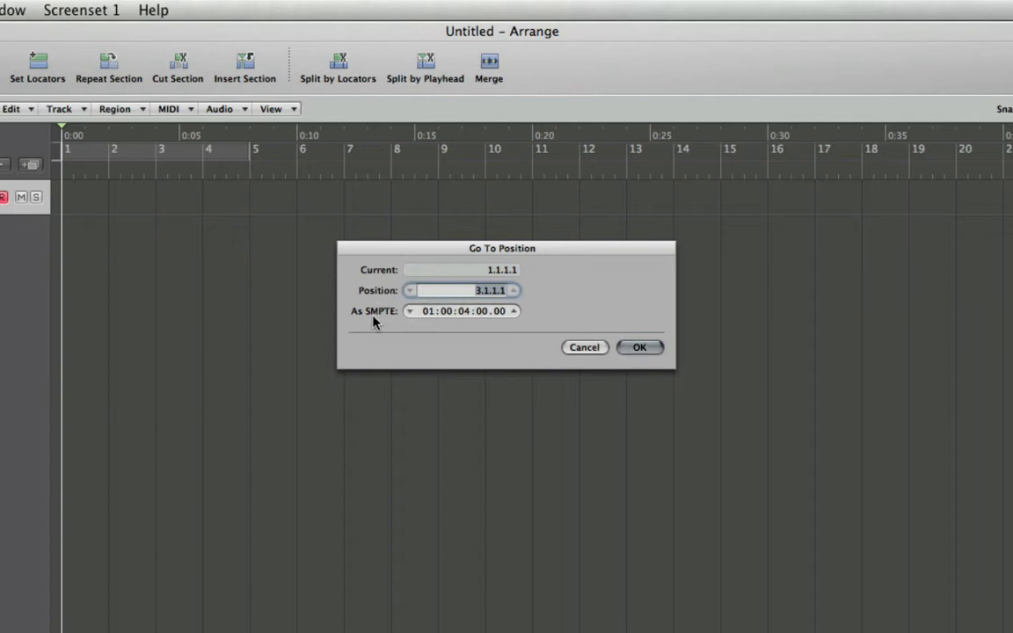
pyautogui.moveTo(594, 315)
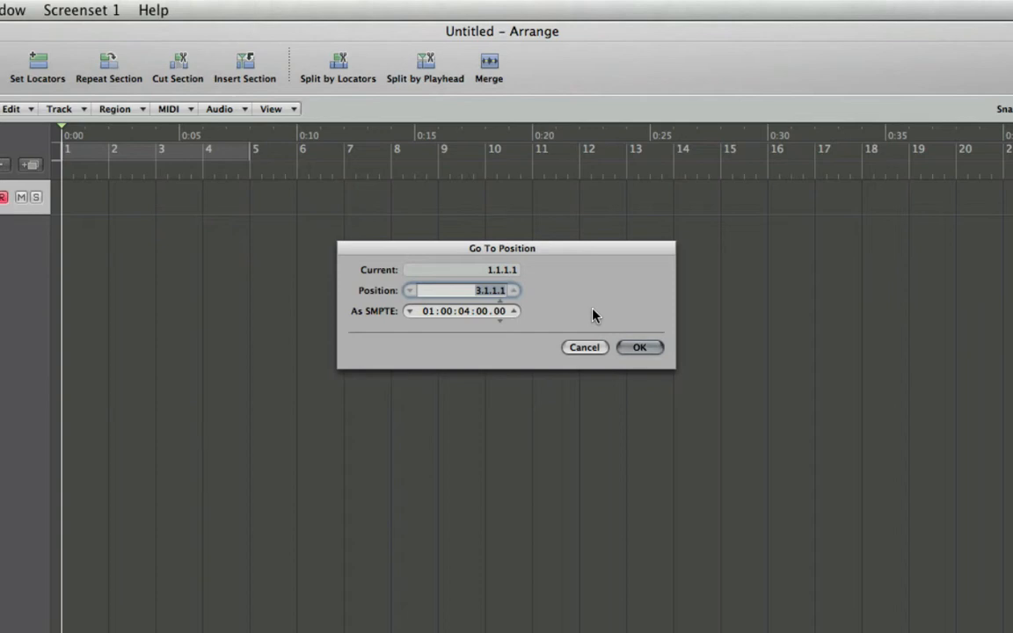
# Step: Enter 50 as the Go To Position target, replacing 3.1.1.1
pyautogui.write('50')
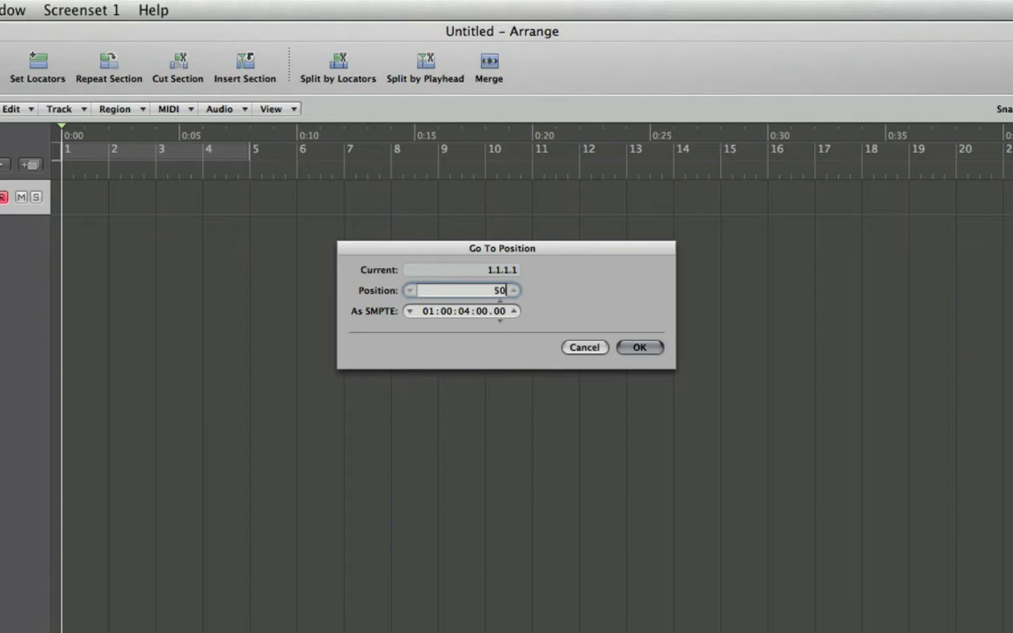
# Step: Jump the playhead to bar 50 and enter 33.3 as the next position
pyautogui.click(639, 347)
pyautogui.write('33')
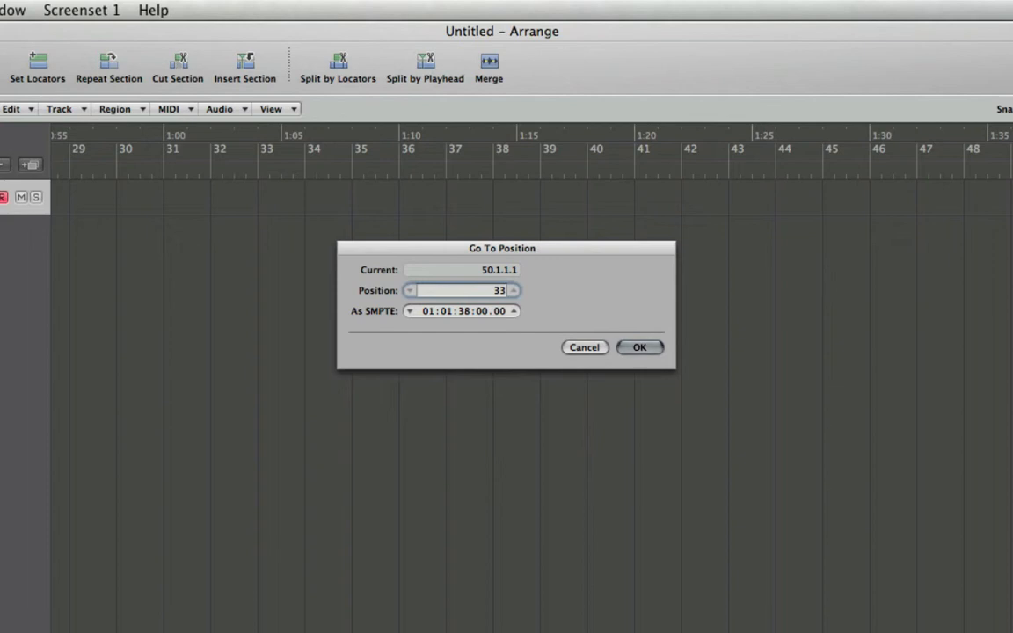
pyautogui.write('.3')
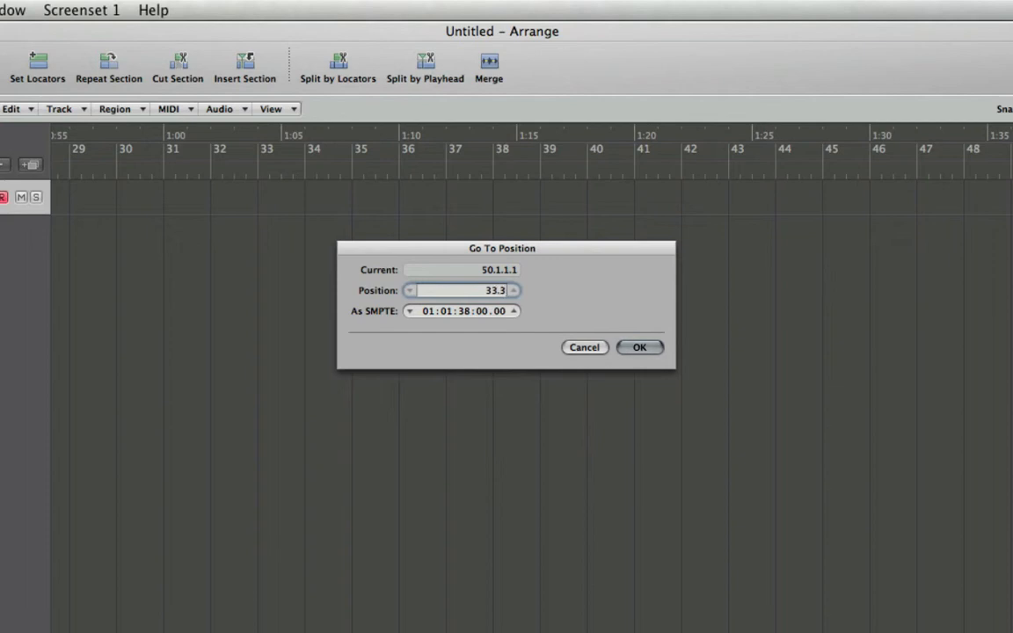
# Step: Confirm the dialog to move the playhead to bar 33 beat 3
pyautogui.click(640, 347)
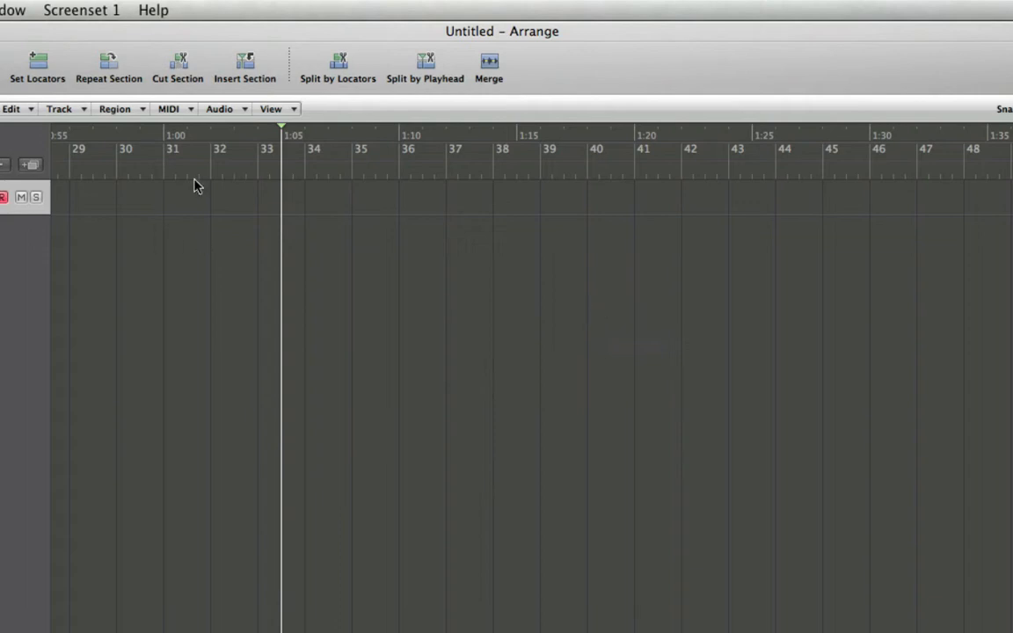
pyautogui.moveTo(400, 251)
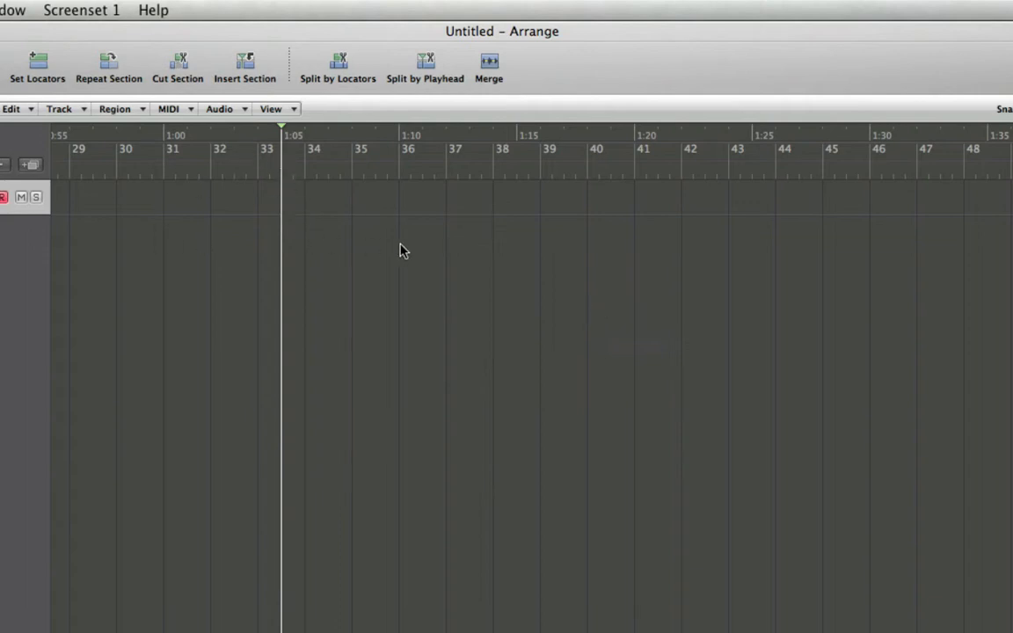
pyautogui.moveTo(368, 360)
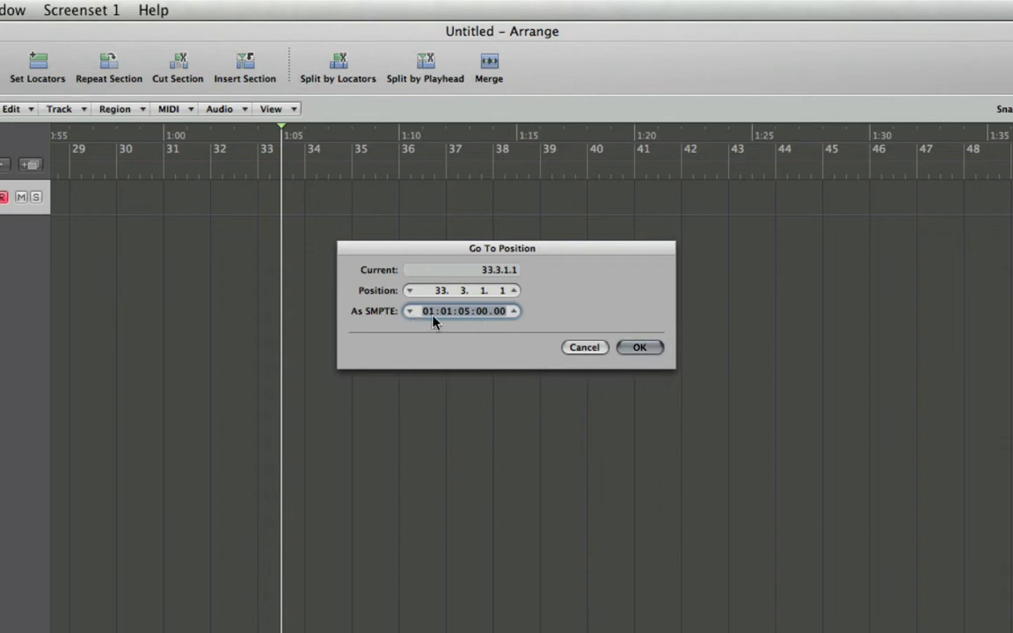
pyautogui.moveTo(484, 306)
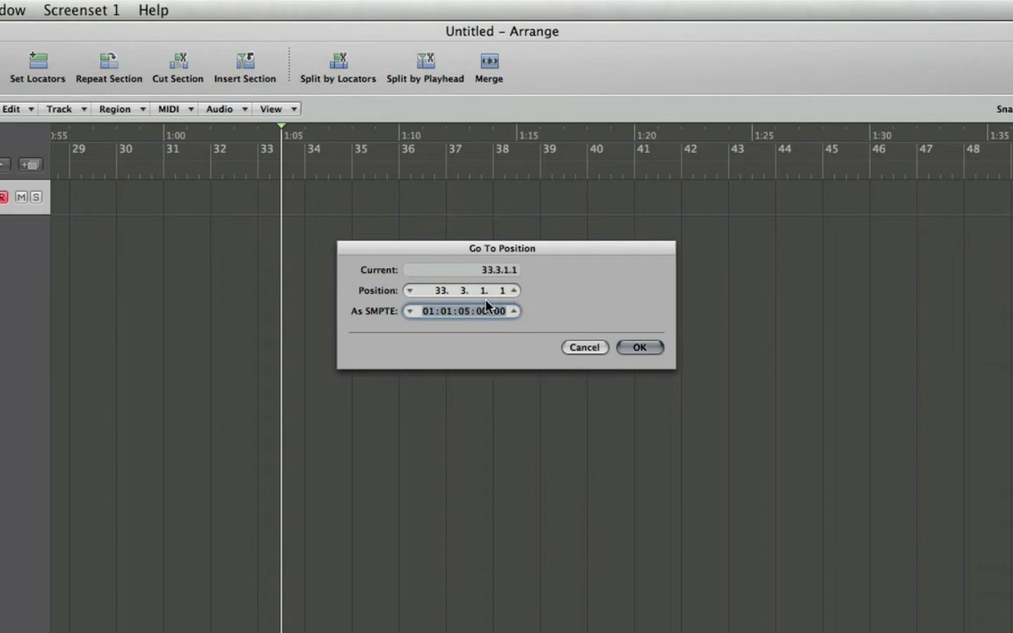
pyautogui.moveTo(460, 345)
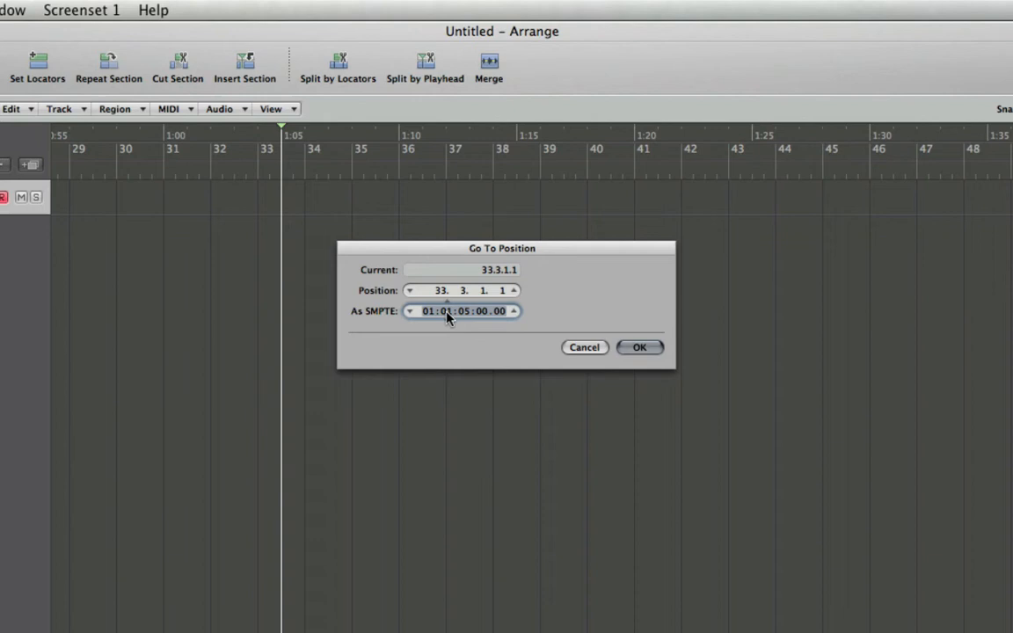
# Step: Enter SMPTE timecode 01:00:25:14.00 and send the playhead there
pyautogui.click(446, 310)
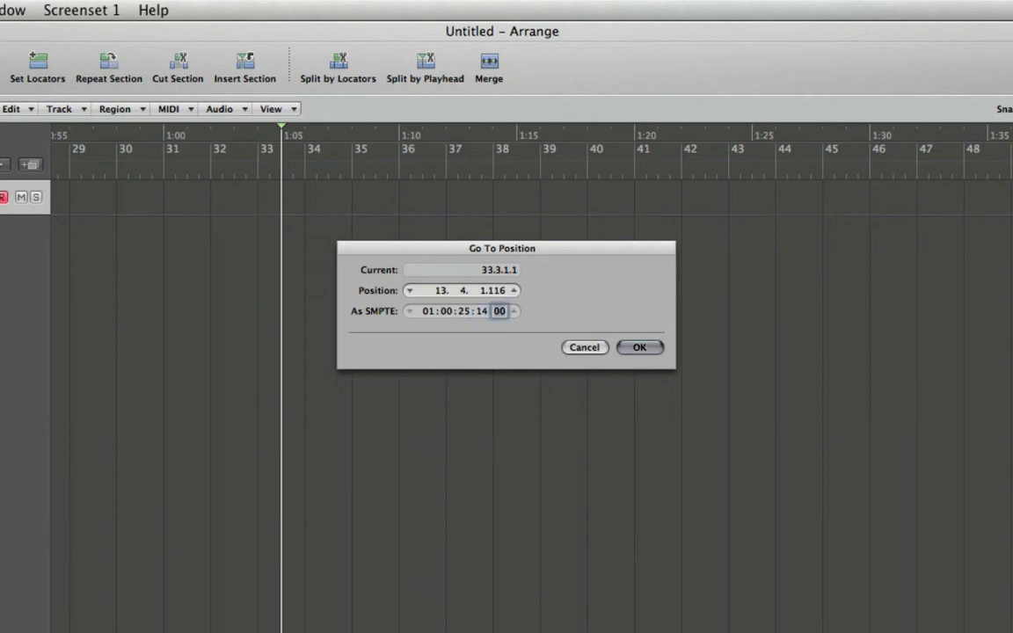
pyautogui.click(639, 346)
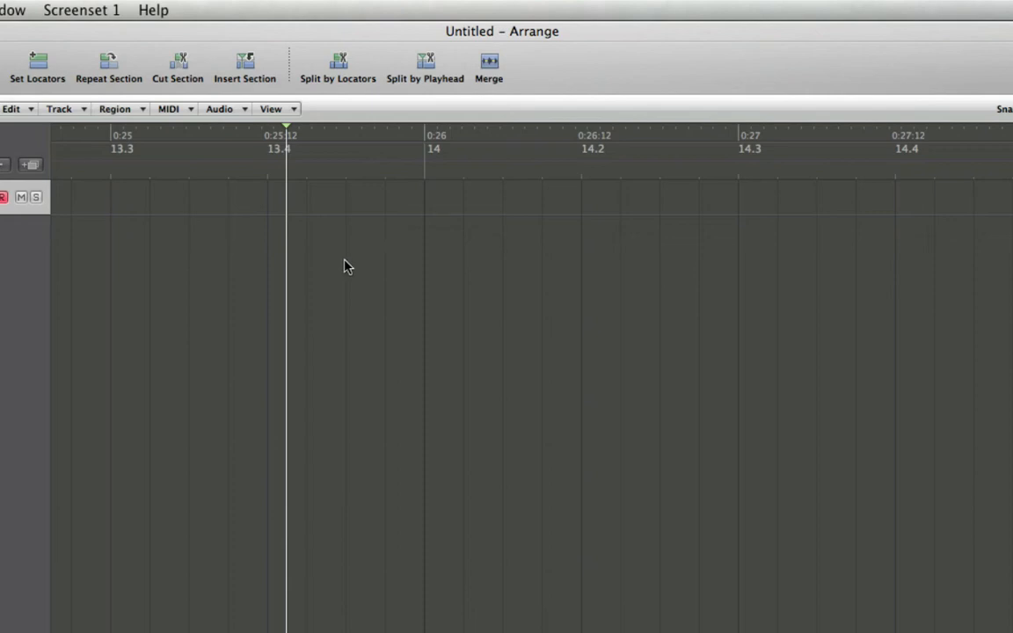
pyautogui.moveTo(363, 311)
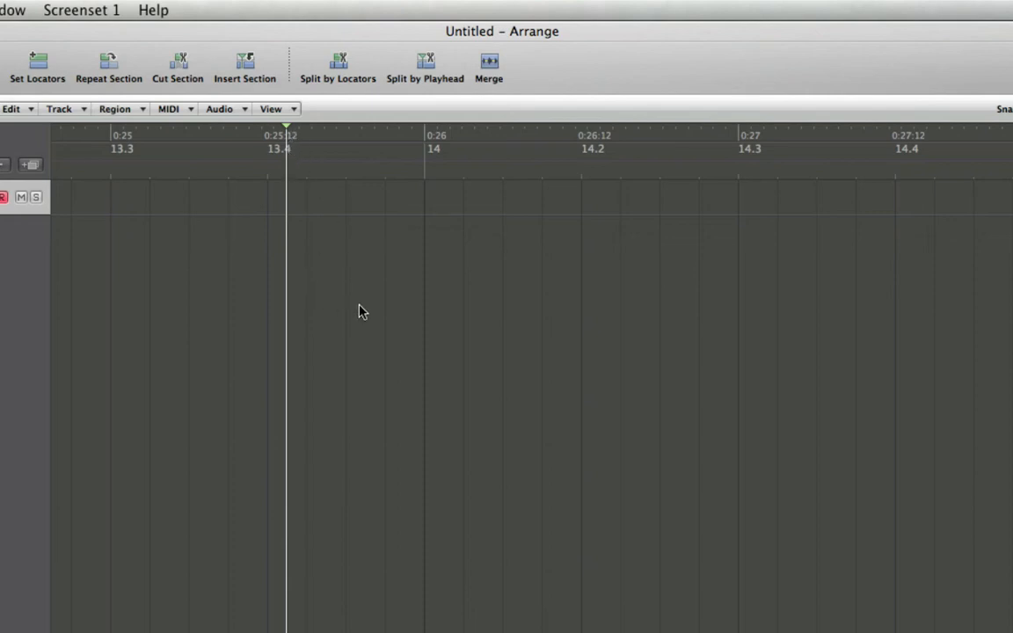